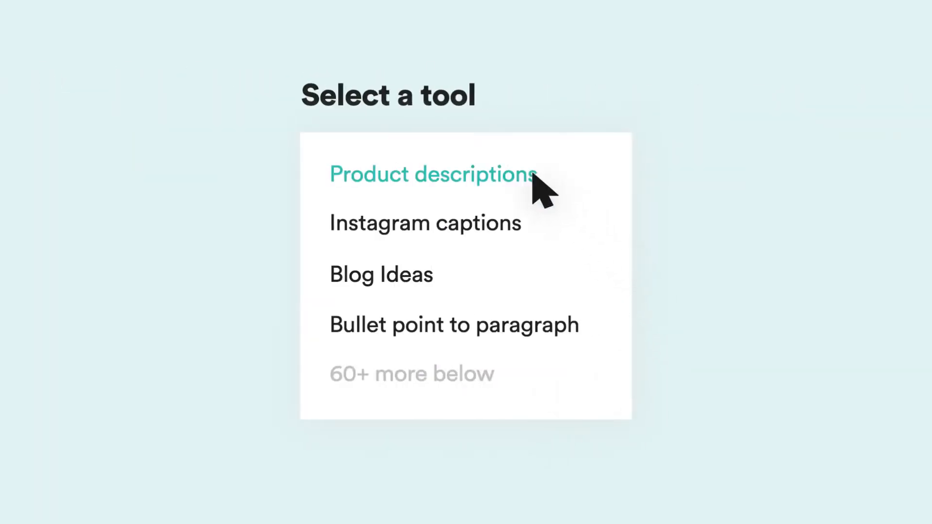
Generate product descriptions for 'Titan', a fully autonomous, fully electric car from the future, and review the results.
click(432, 173)
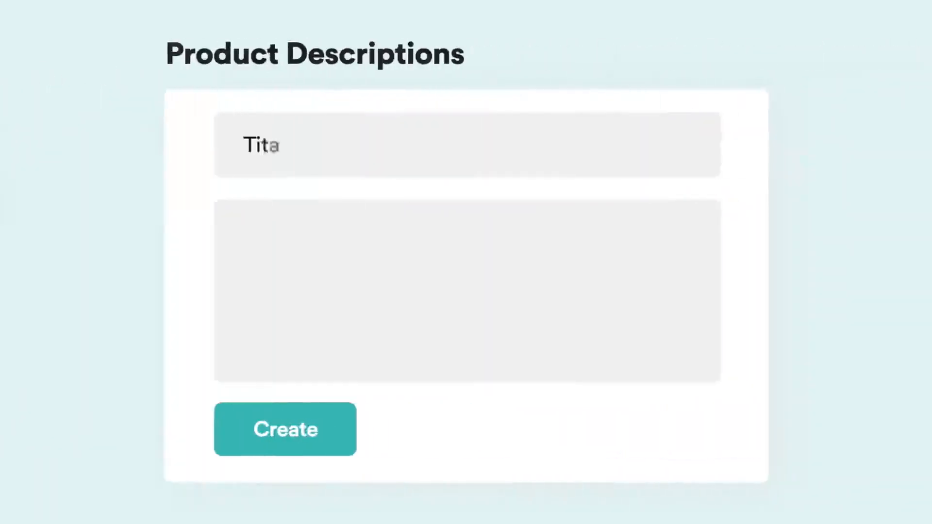
text(Titan is a car from the future. Fully autonomous, fully electric. This car will change how you see transport entirely.)
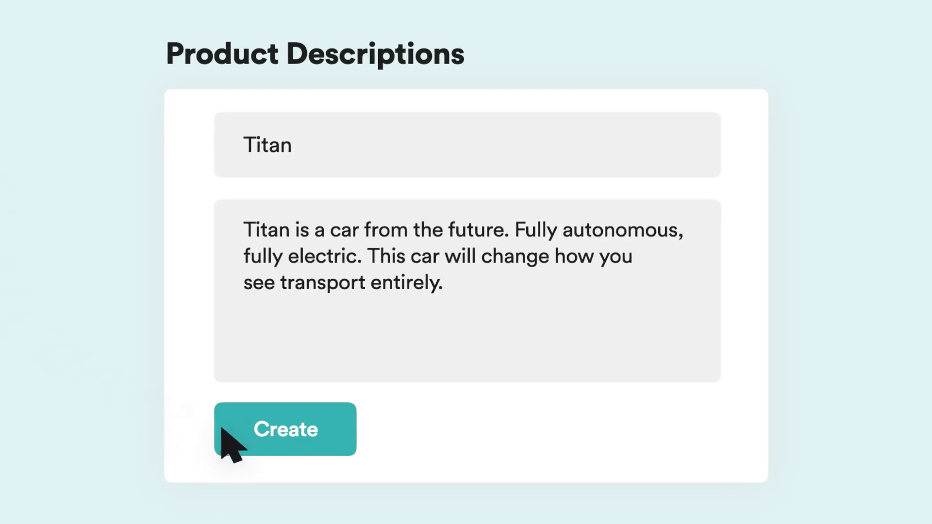
click(285, 430)
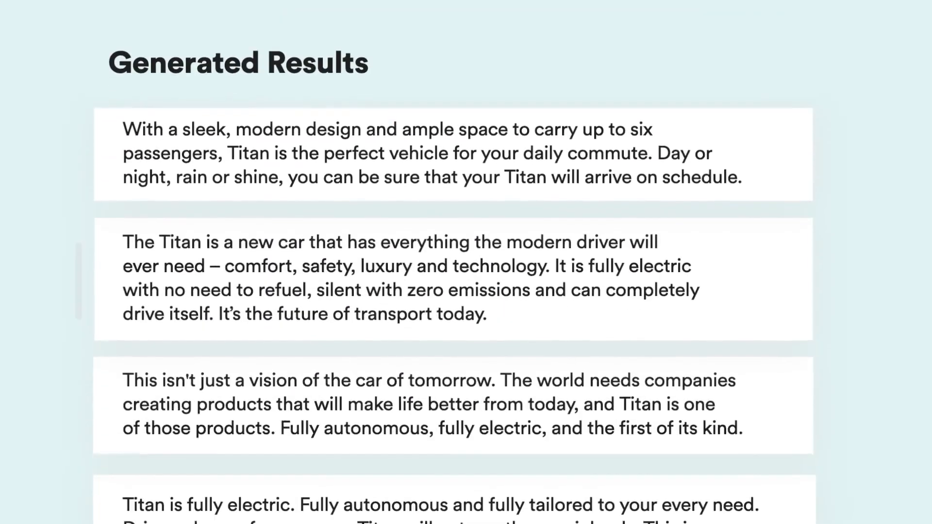
scroll(down, 3)
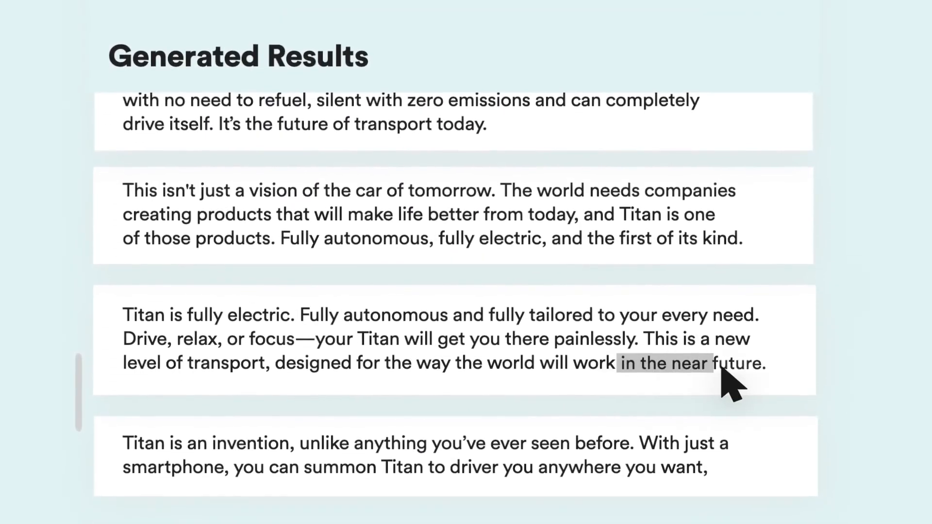